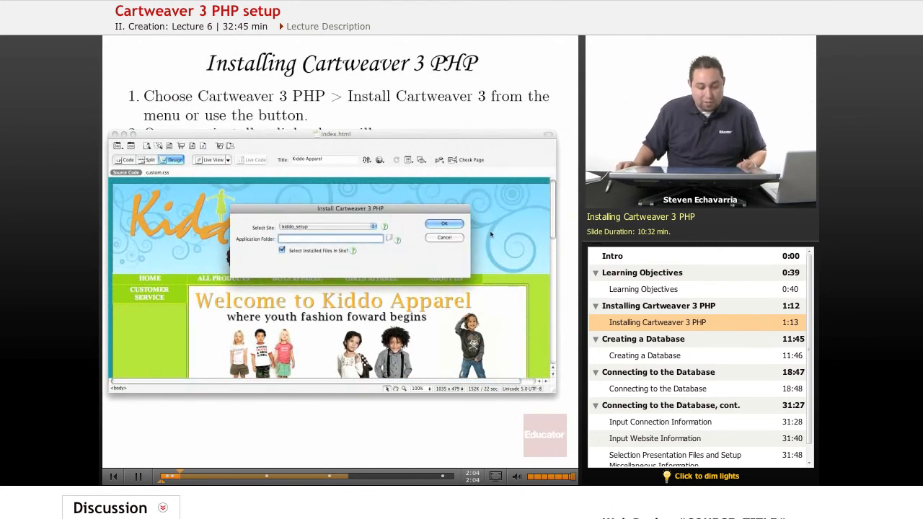
mouse_move(263, 144)
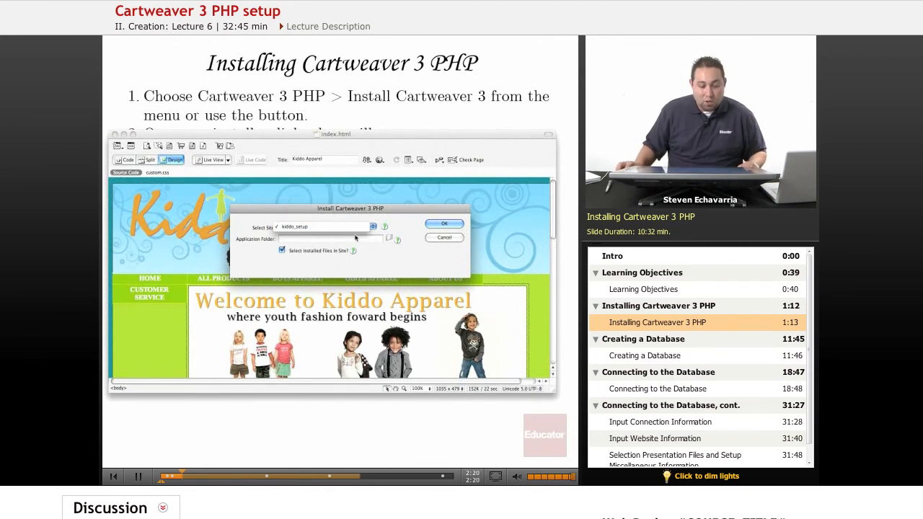
Create a 'store' folder inside kiddo_setup and choose it as the Cartweaver application folder.
click(324, 227)
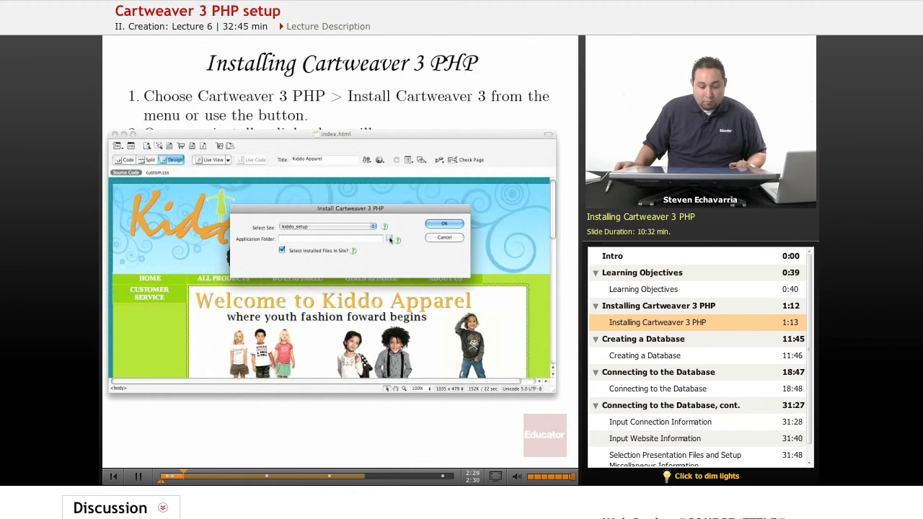
click(389, 239)
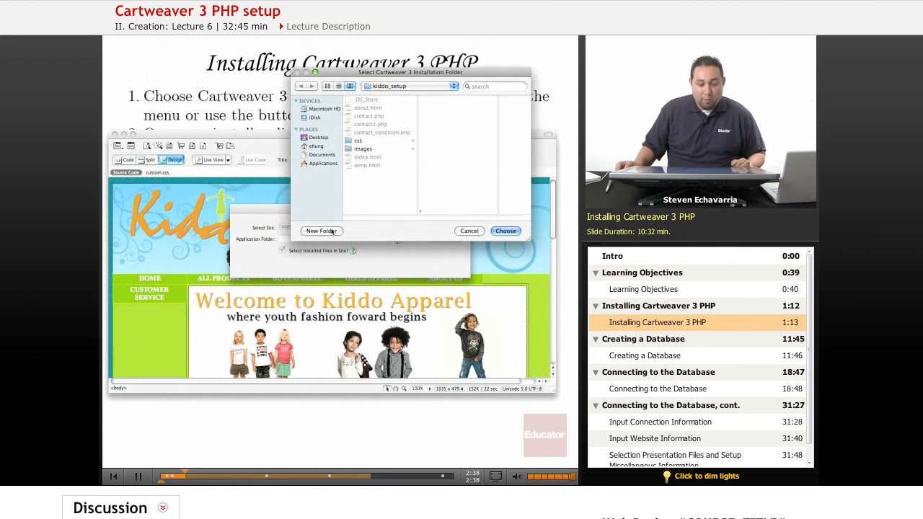
click(321, 231)
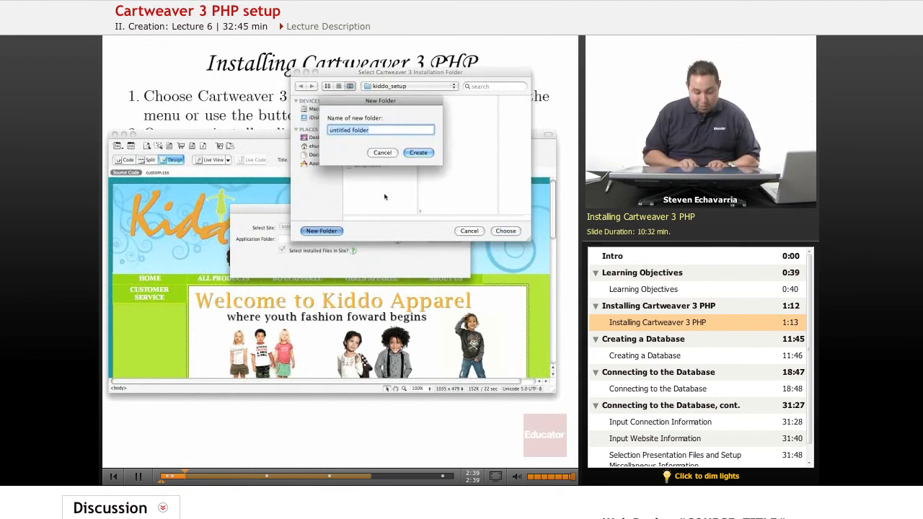
text(store)
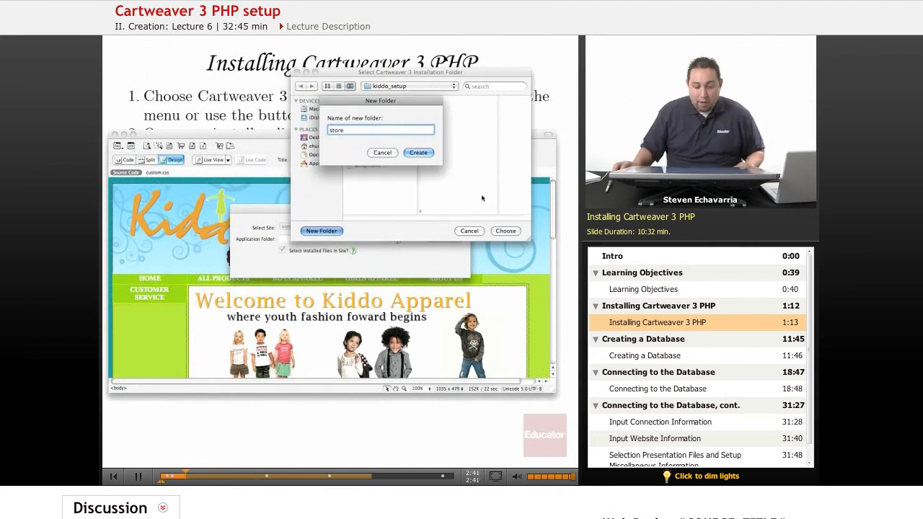
click(419, 153)
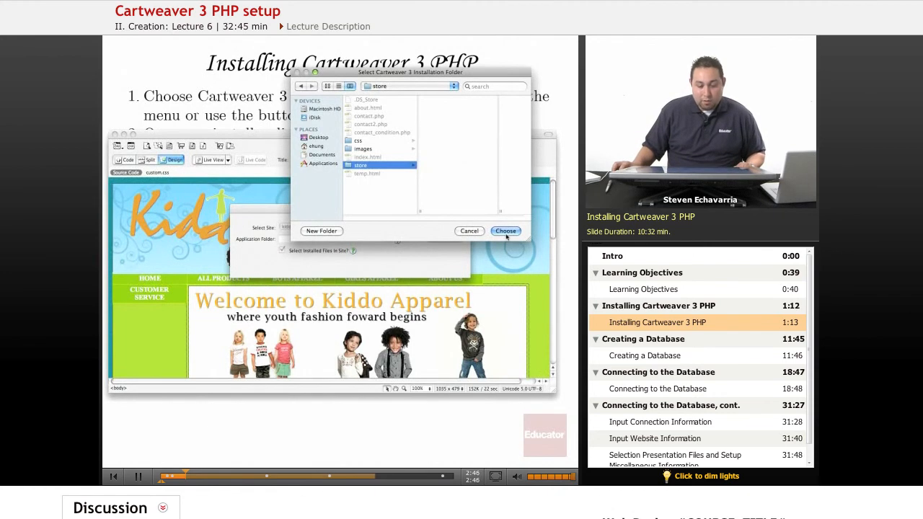
click(504, 231)
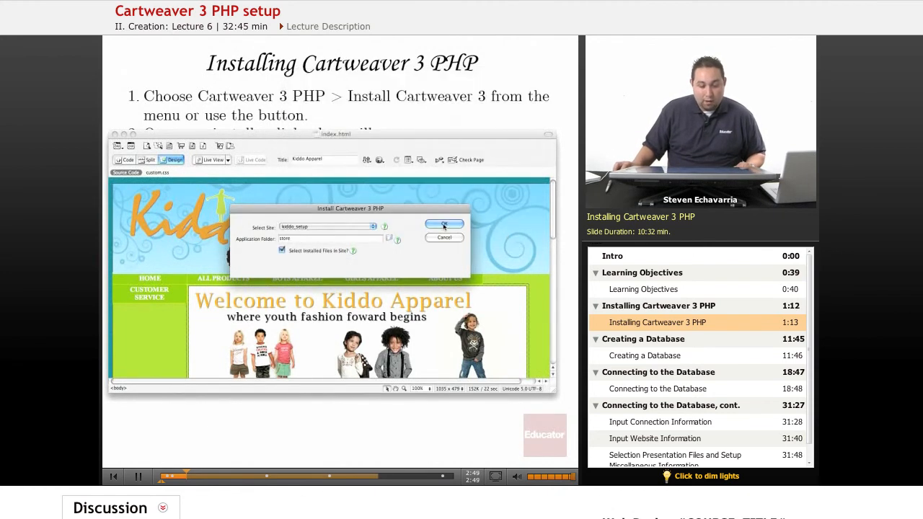
Install Cartweaver 3 PHP into store, recreate the site cache and dismiss the success message.
click(444, 225)
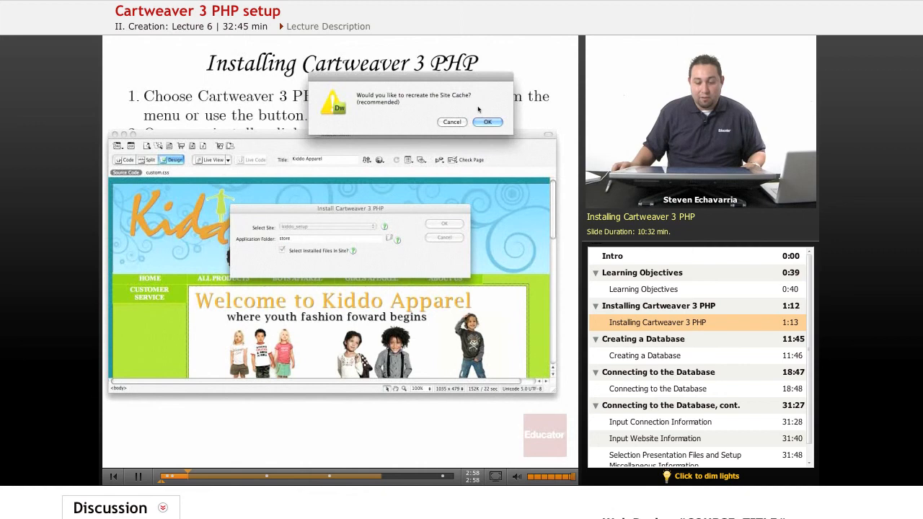
click(487, 121)
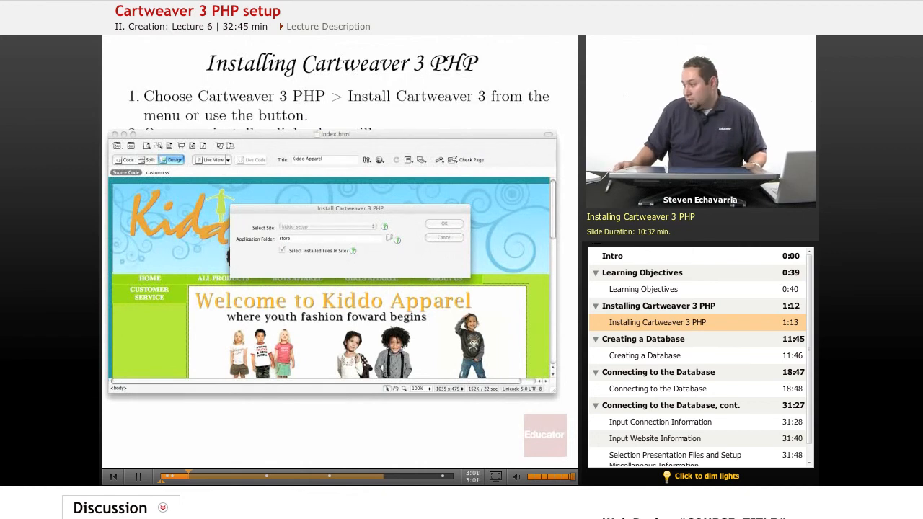
click(445, 223)
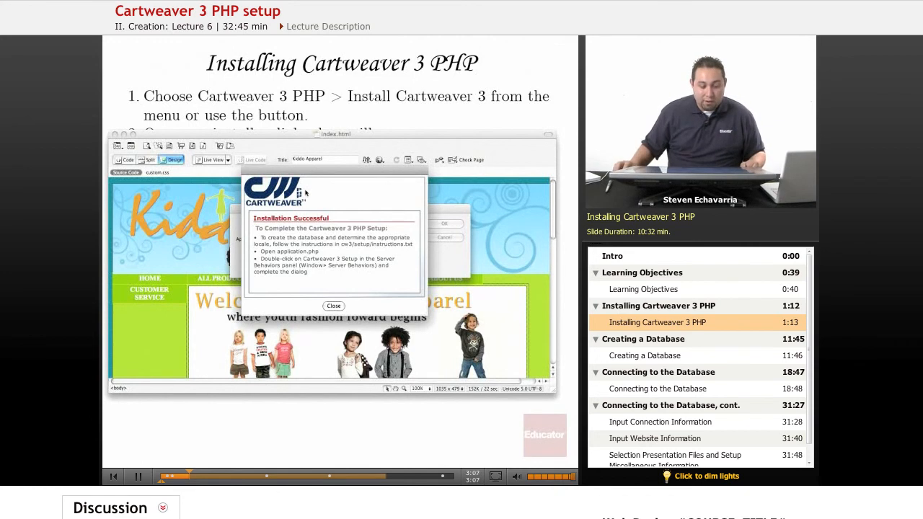
click(335, 306)
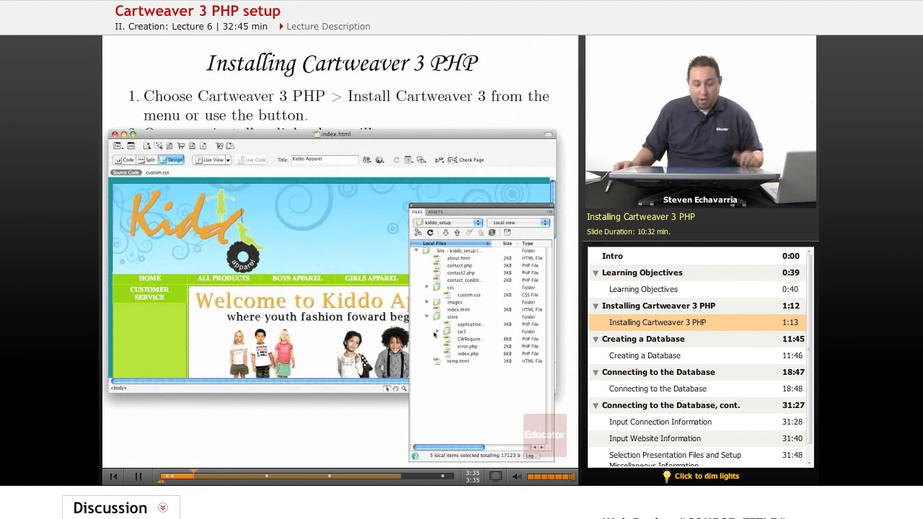
Expand the cw3 folder under store to reveal the installed Cartweaver files.
click(439, 331)
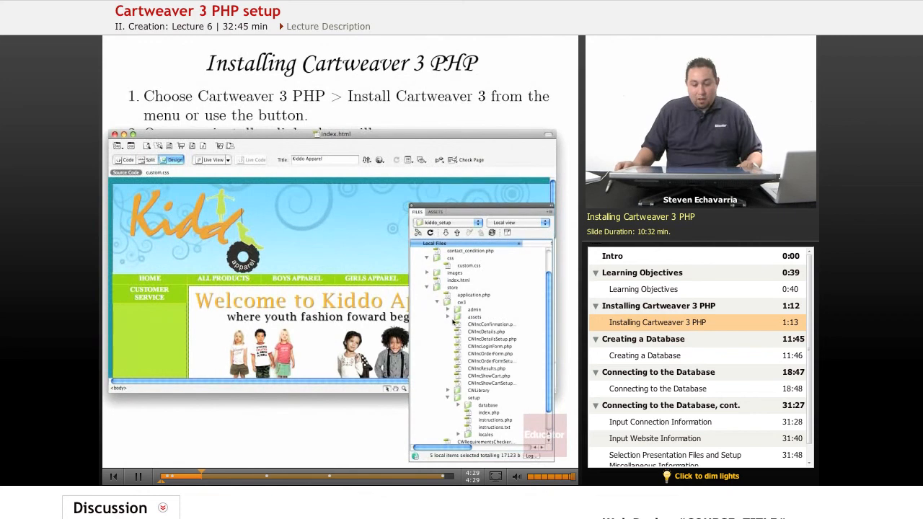
Peek into the assets folder, then expand the admin folder under cw3 to list its PHP pages.
click(449, 317)
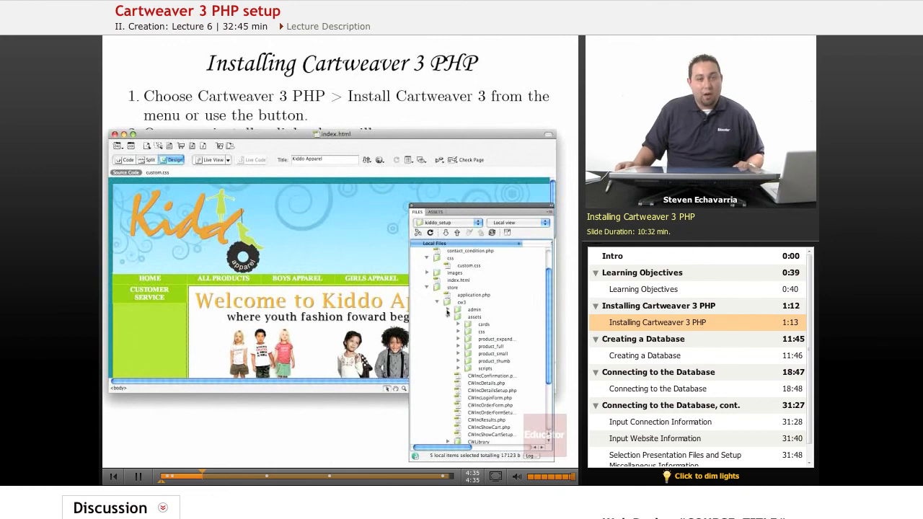
click(459, 308)
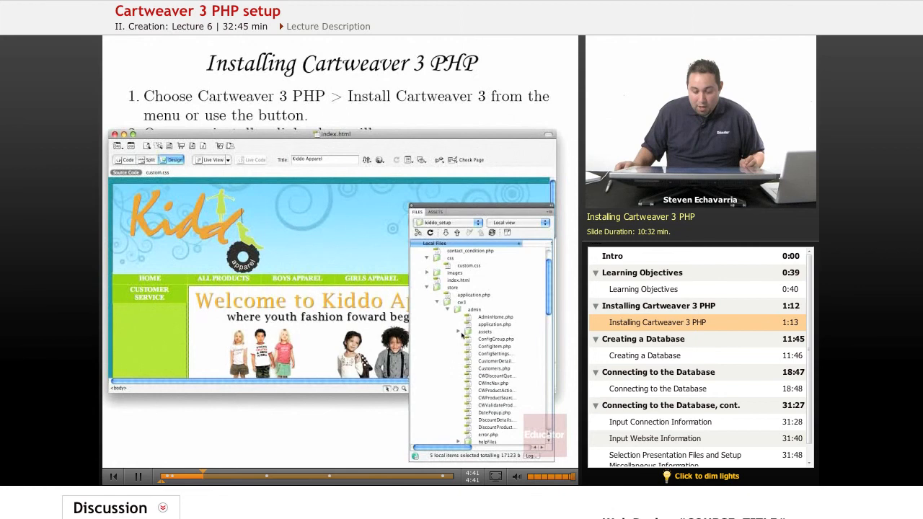
click(458, 332)
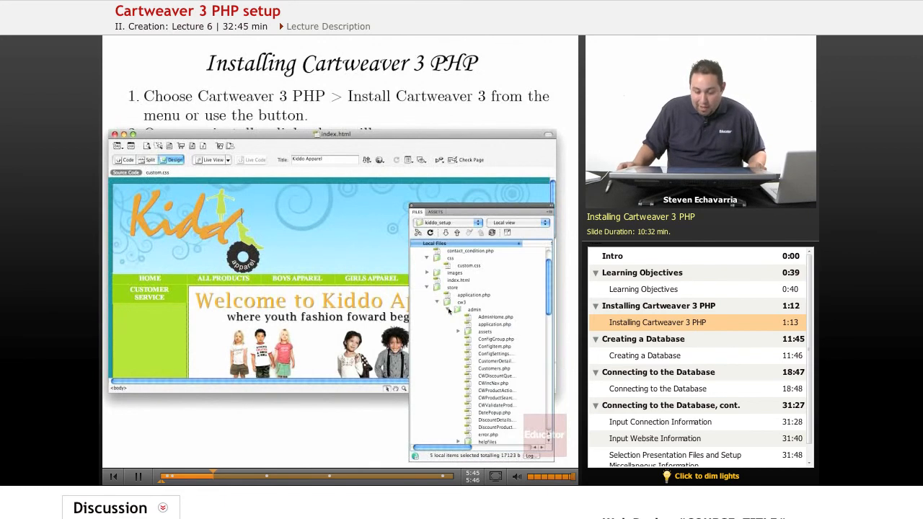
click(493, 323)
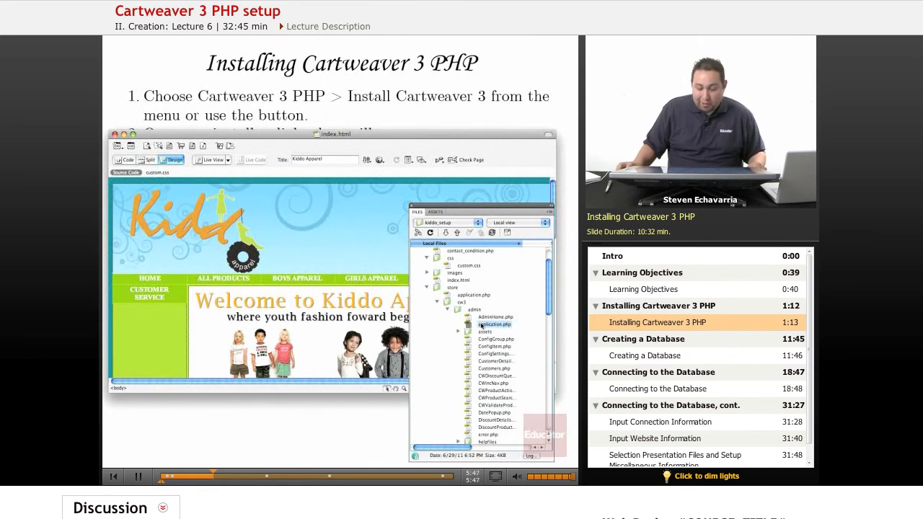
click(494, 323)
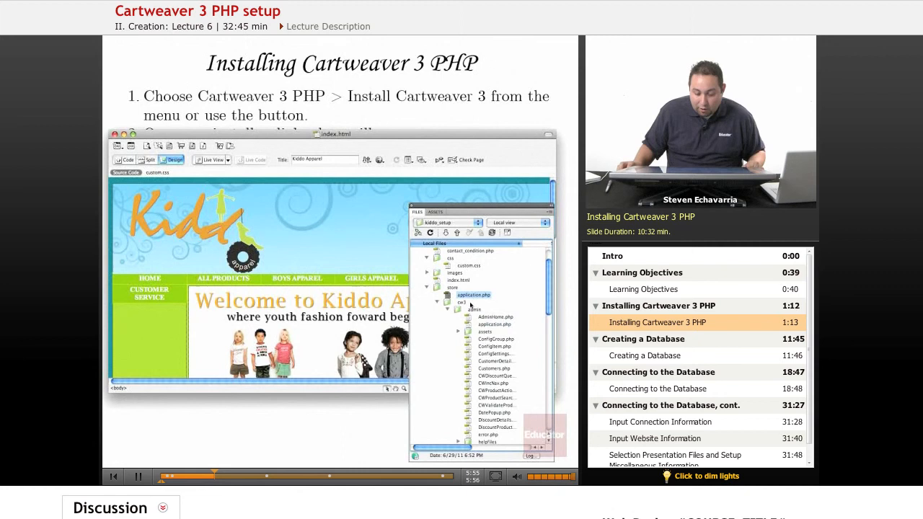
click(473, 294)
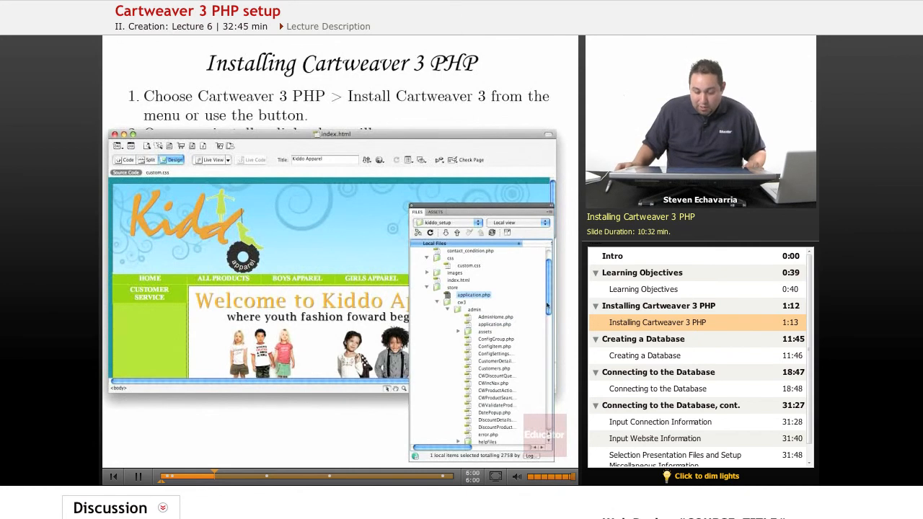
scroll(down, 3)
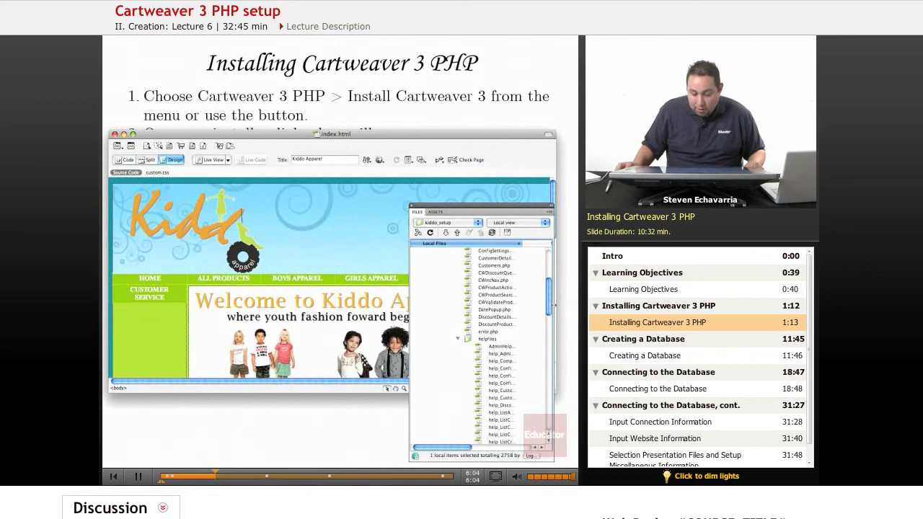
scroll(down, 3)
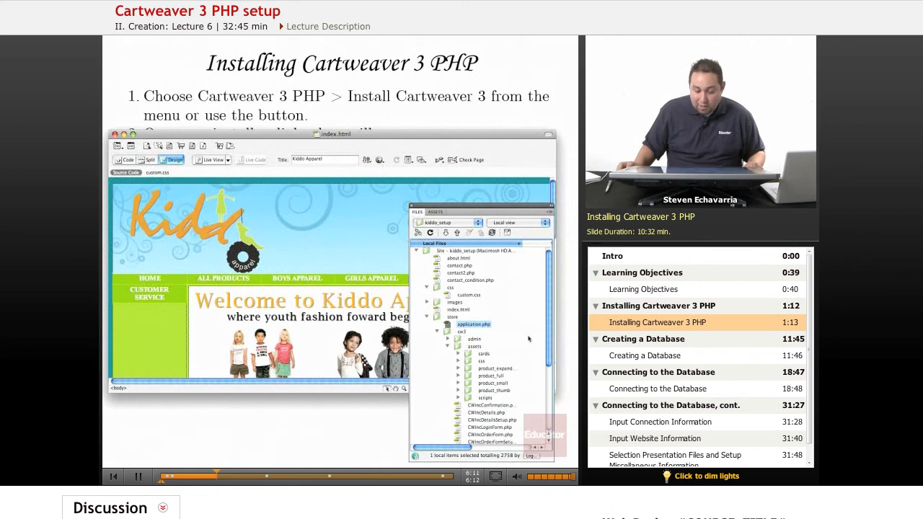
scroll(down, 3)
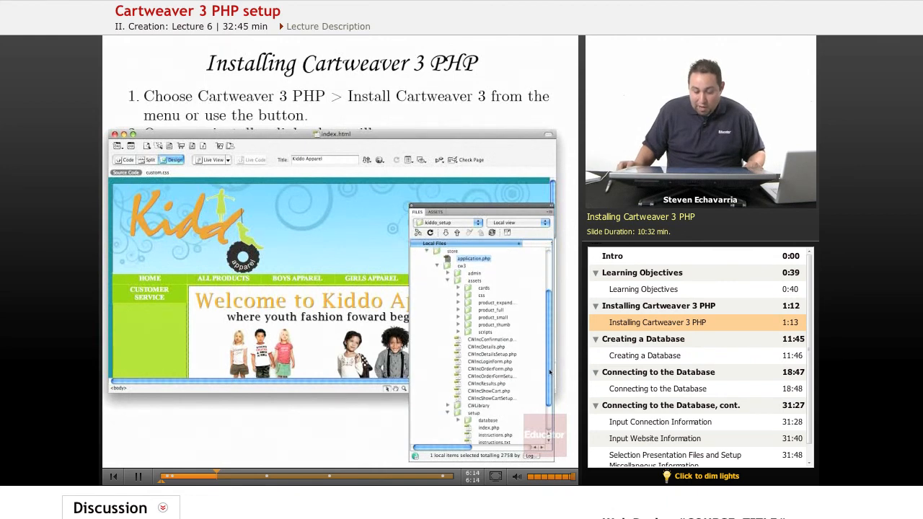
scroll(down, 3)
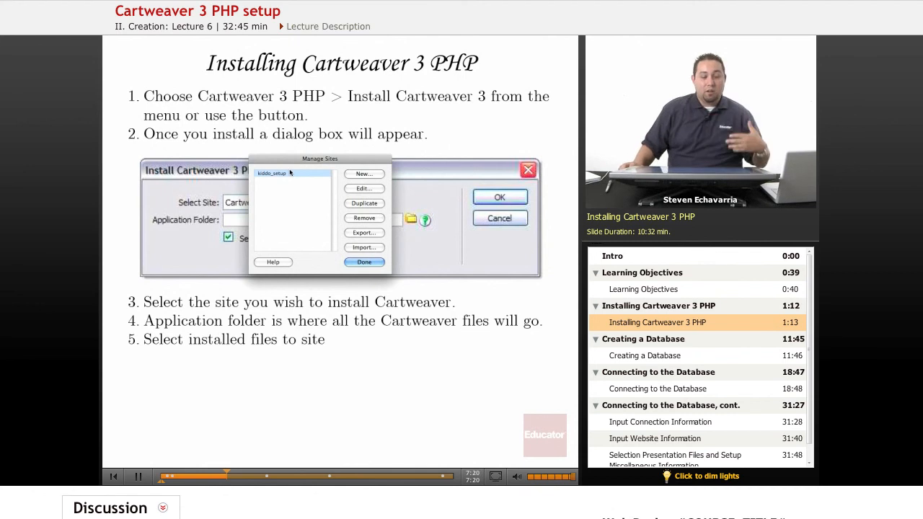
mouse_move(300, 219)
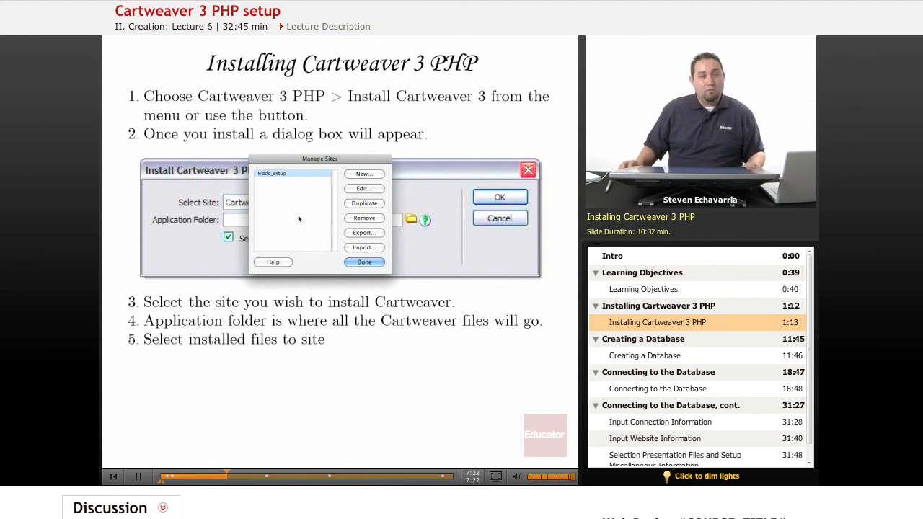
mouse_move(346, 219)
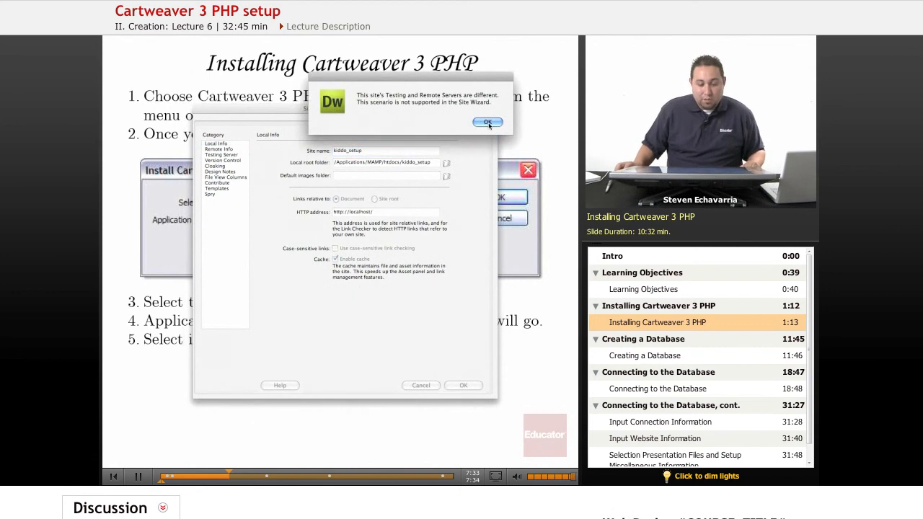
Dismiss the unsupported Testing/Remote servers warning for the kiddo_setup site definition.
click(487, 121)
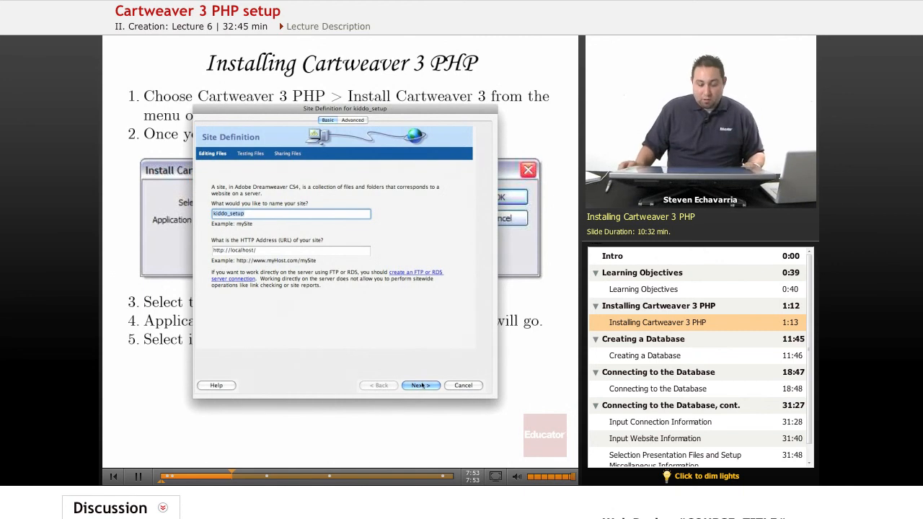
Keep PHP MySQL as the site's server technology and continue to the local editing step.
click(421, 385)
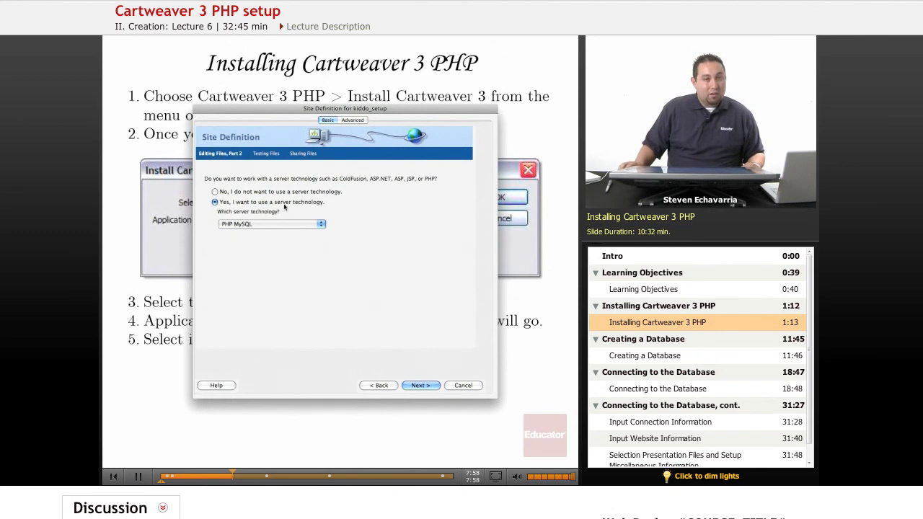
mouse_move(260, 231)
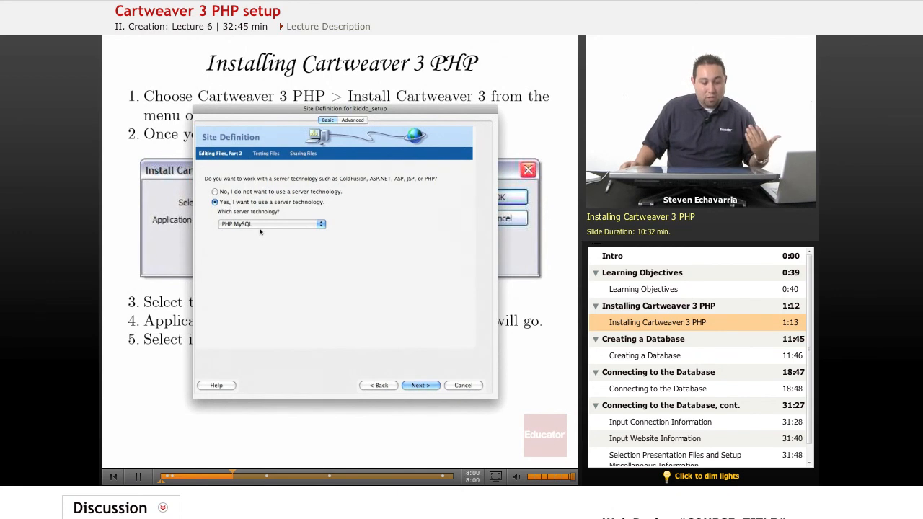
click(271, 224)
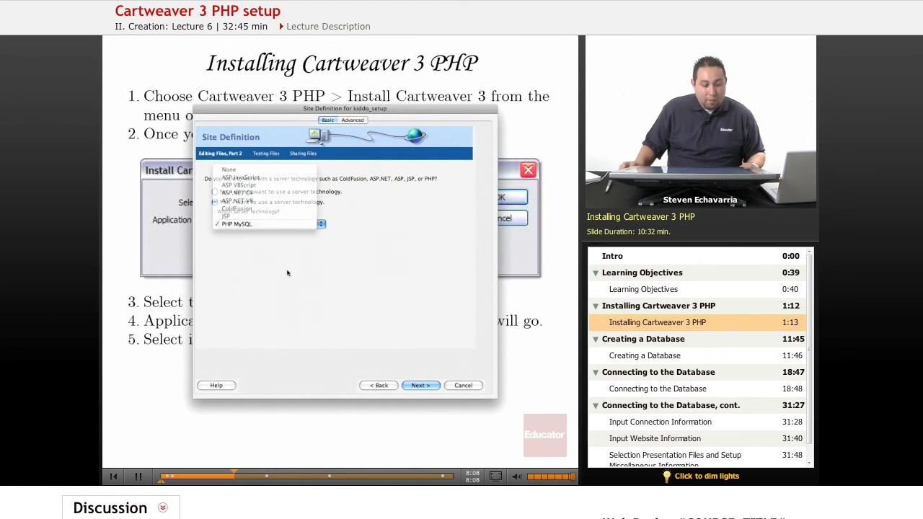
click(236, 223)
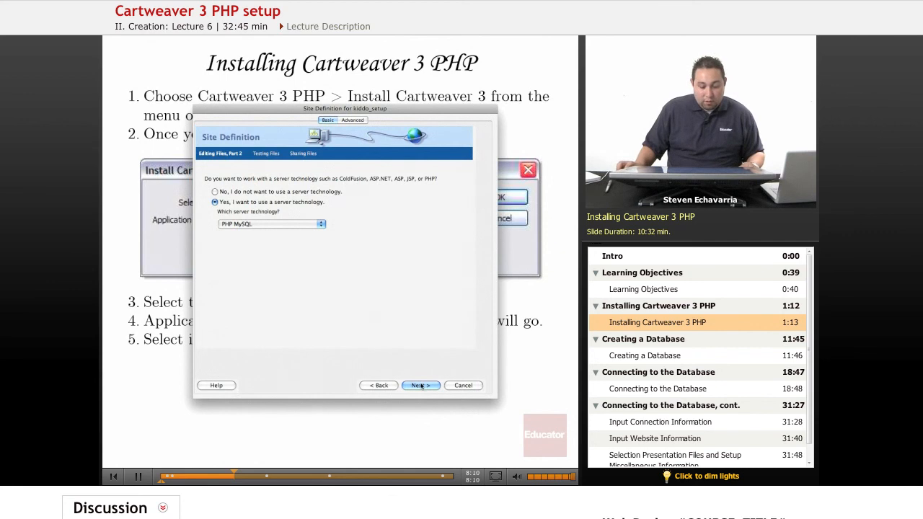
click(421, 385)
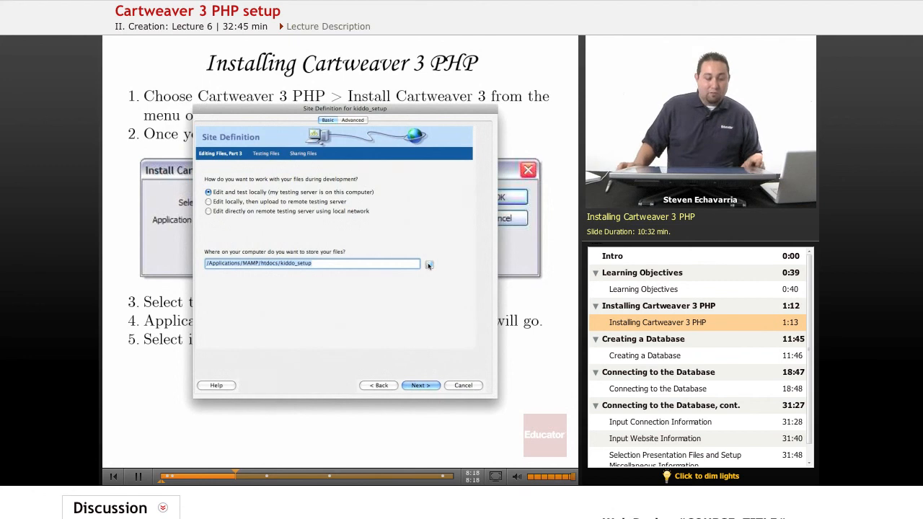
Keep /Applications/MAMP/htdocs/kiddo_setup as the local root folder and continue to Testing Files.
click(430, 262)
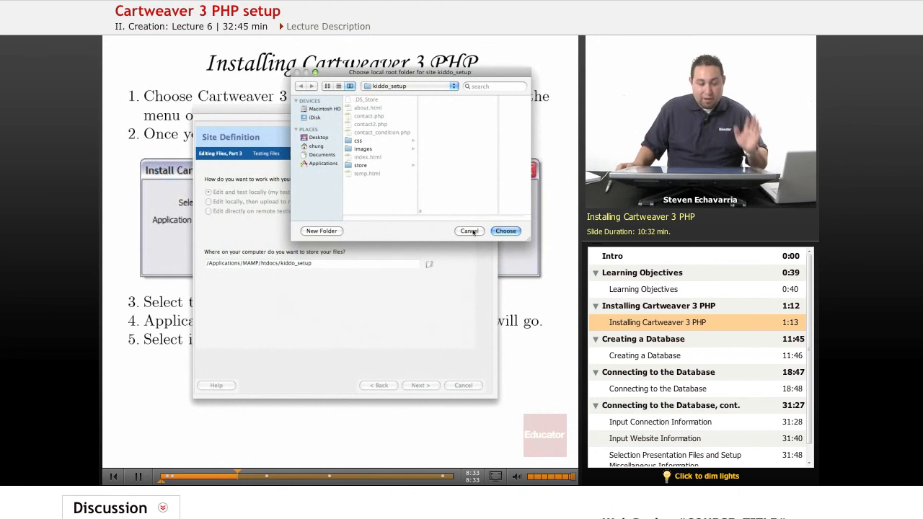
click(504, 231)
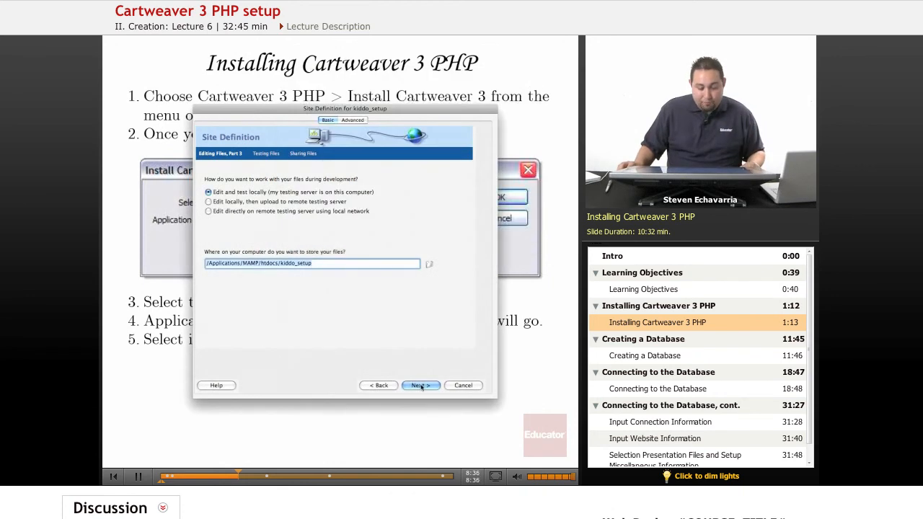
click(421, 385)
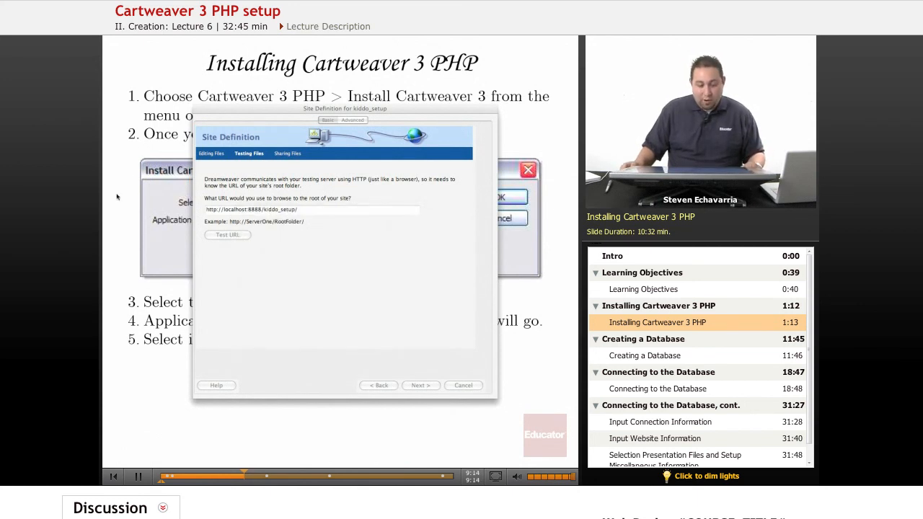
click(312, 209)
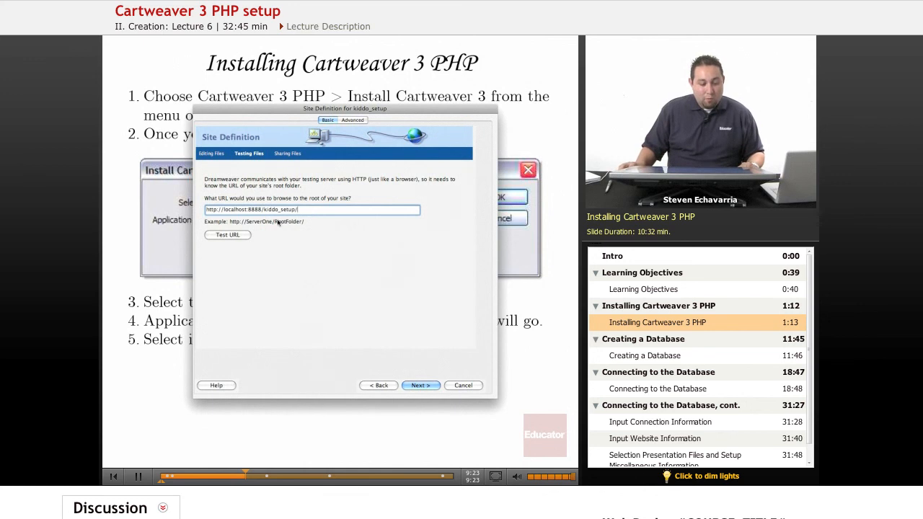
click(228, 235)
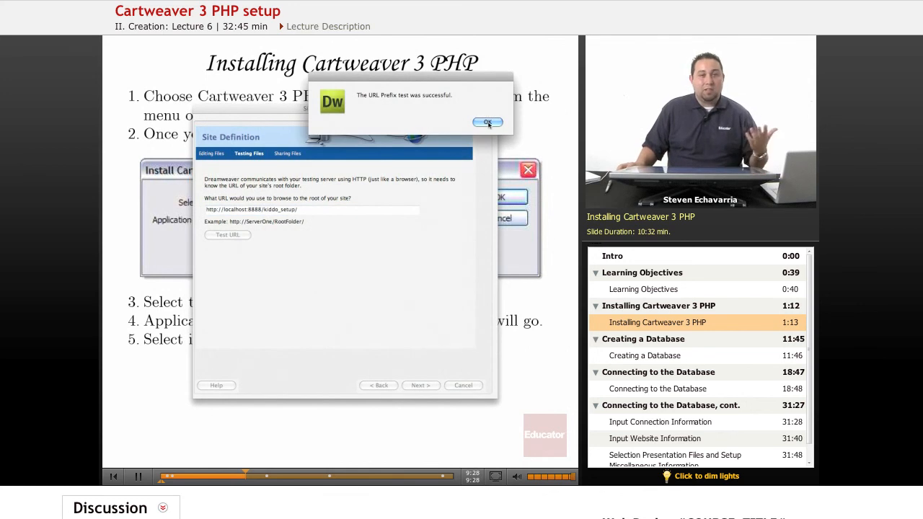
click(487, 121)
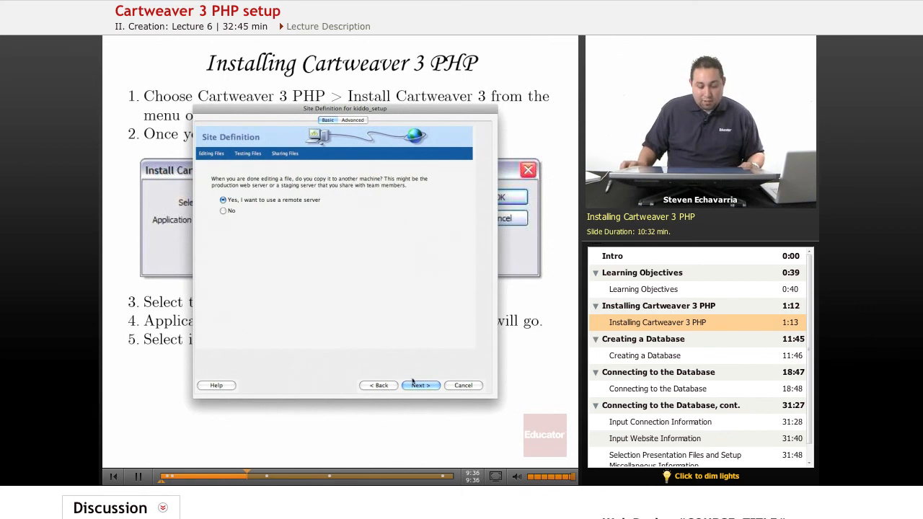
Continue through the Sharing Files steps and Summary to finish defining the kiddo_setup site.
click(420, 385)
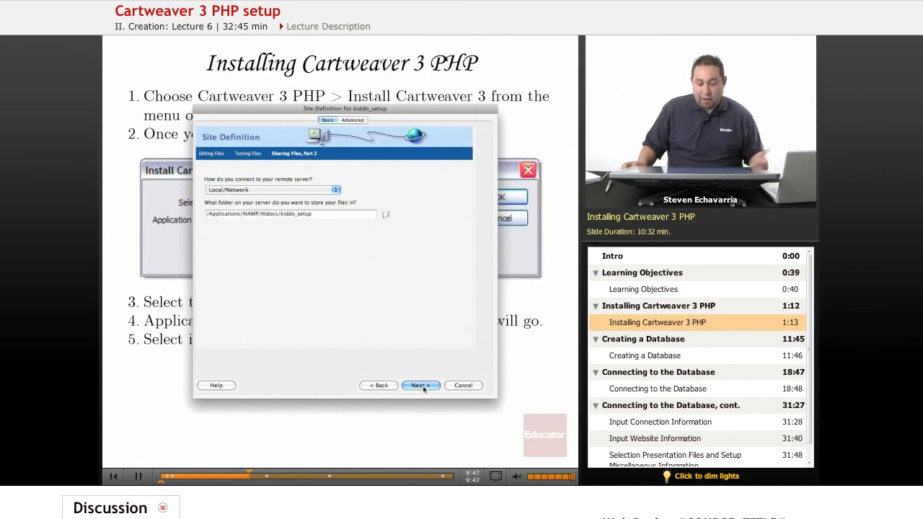
click(421, 385)
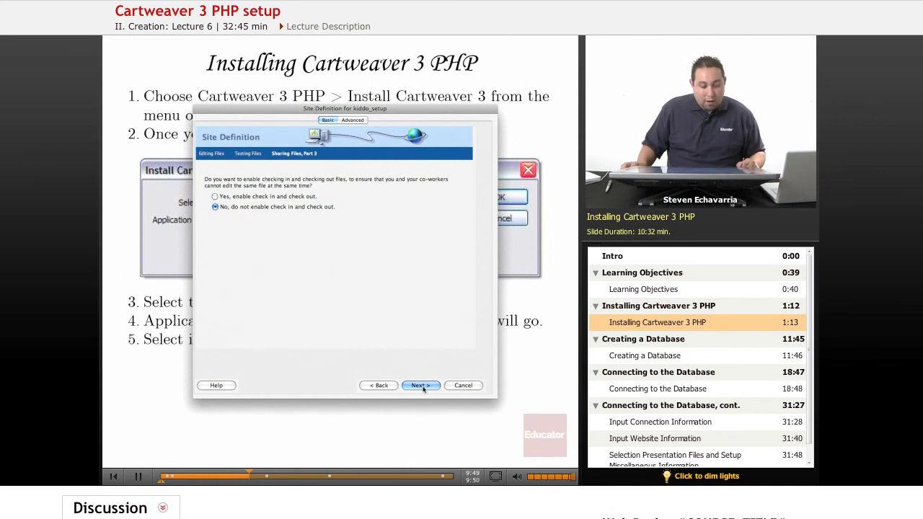
click(421, 385)
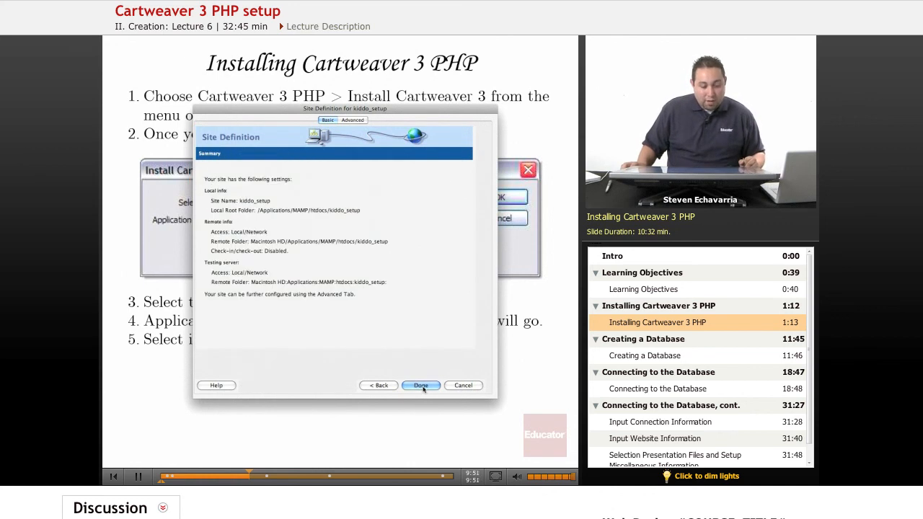
click(422, 385)
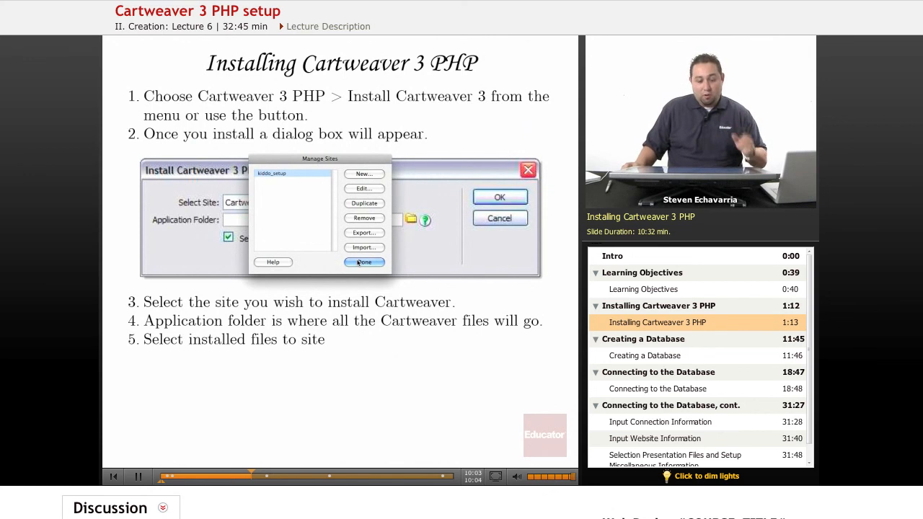
Close the Manage Sites list now that kiddo_setup appears in it.
click(364, 263)
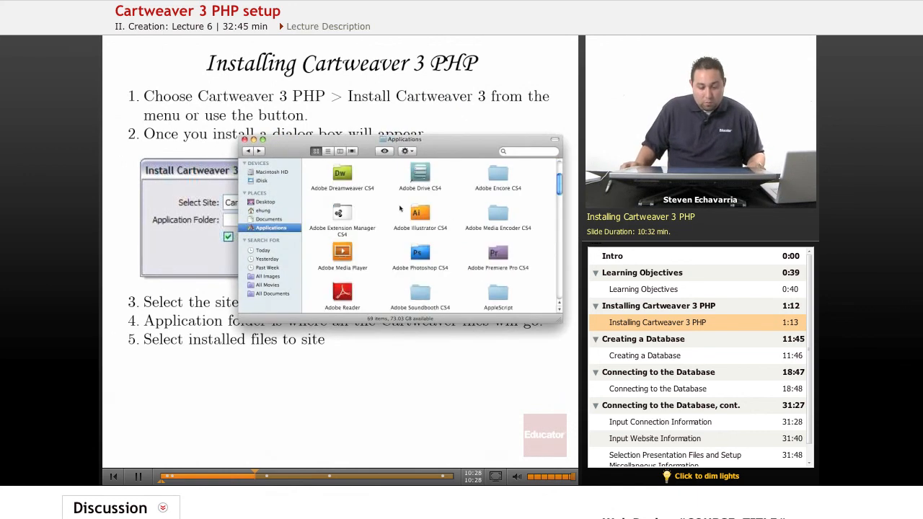
Browse htdocs into kiddo_setup, peek inside its store folder, and return to kiddo_setup.
scroll(down, 3)
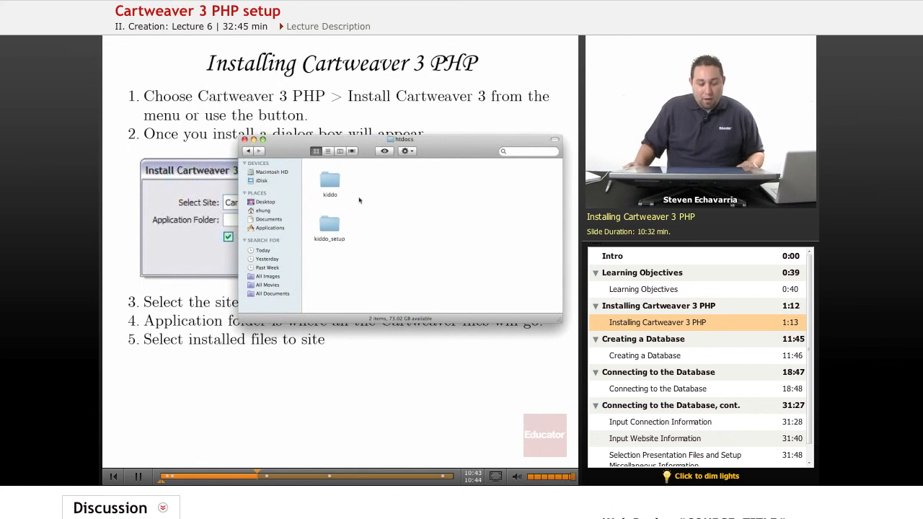
click(329, 220)
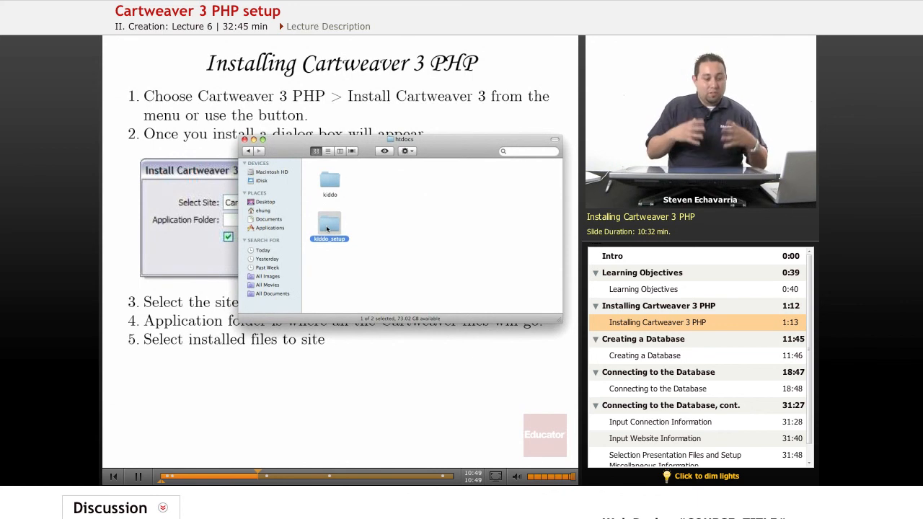
double_click(329, 225)
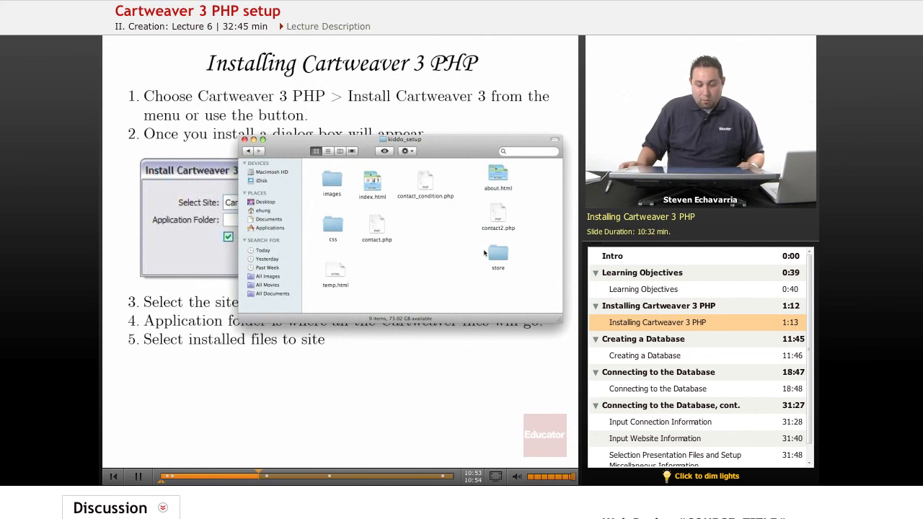
double_click(499, 256)
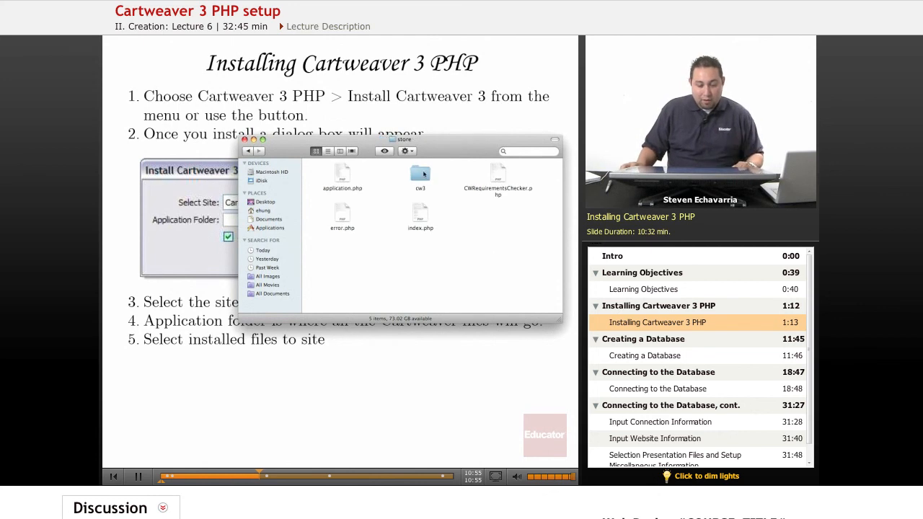
double_click(421, 176)
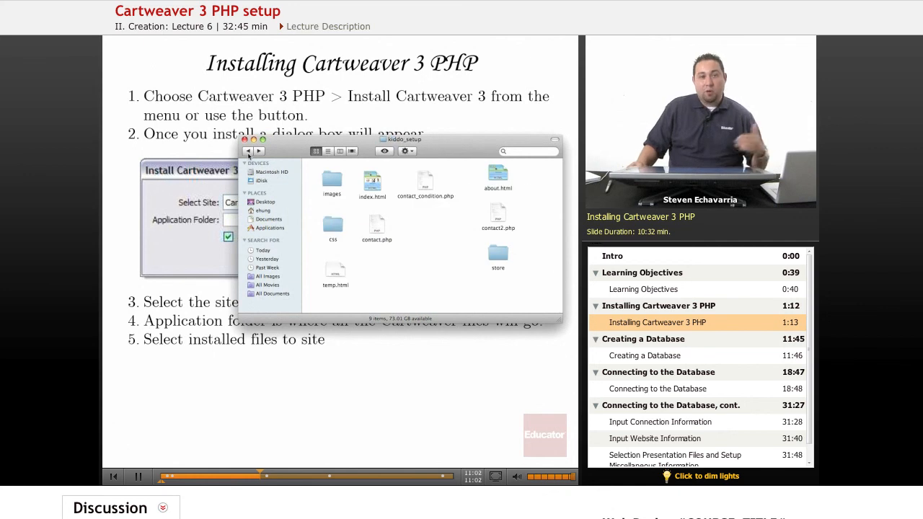
mouse_move(248, 151)
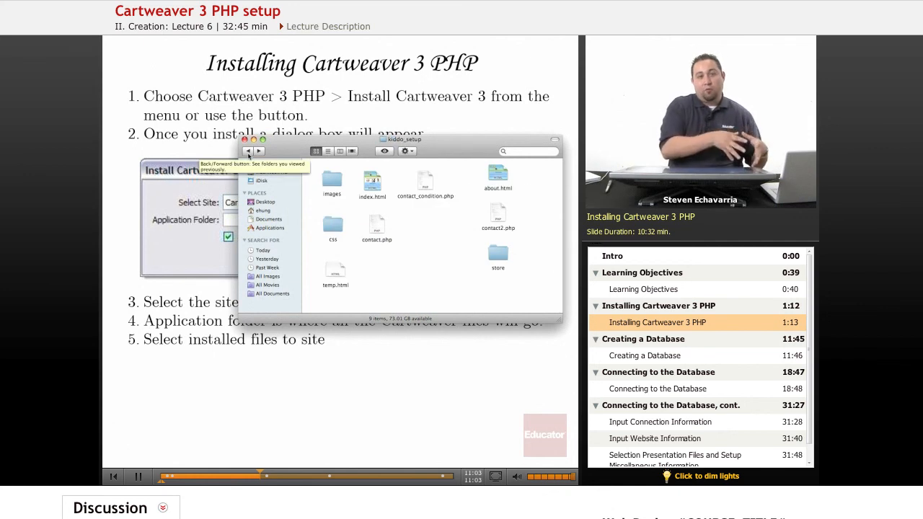